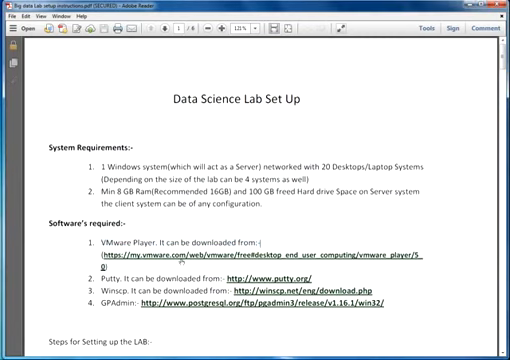
{"action": "mouse_move", "coordinate": [196, 322]}
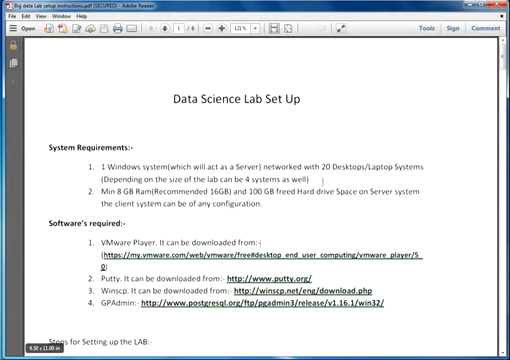
{"action": "mouse_move", "coordinate": [374, 208]}
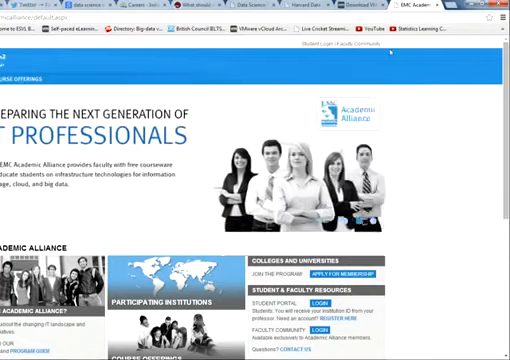
- Start the New Virtual Machine wizard and name the machine '2a'
{"action": "scroll", "scroll_direction": "down", "scroll_amount": 3}
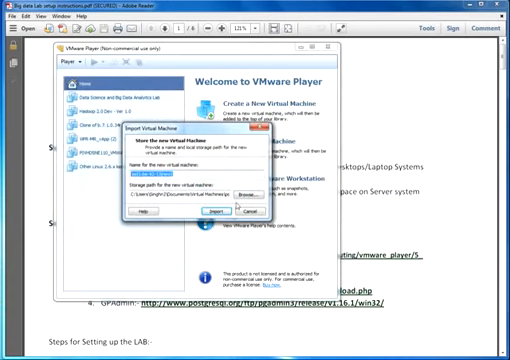
{"action": "type", "text": "2a"}
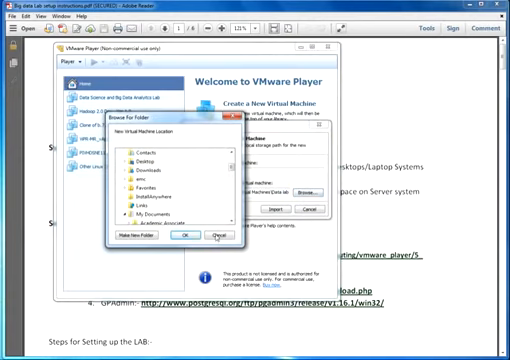
- Pick the storage folder for the virtual machine in the Browse For Folder dialog
{"action": "scroll", "scroll_direction": "down", "scroll_amount": 3}
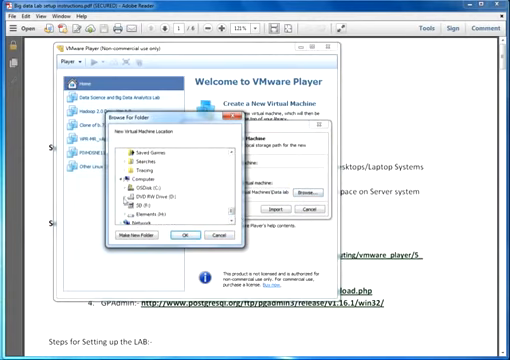
{"action": "left_click", "coordinate": [188, 234]}
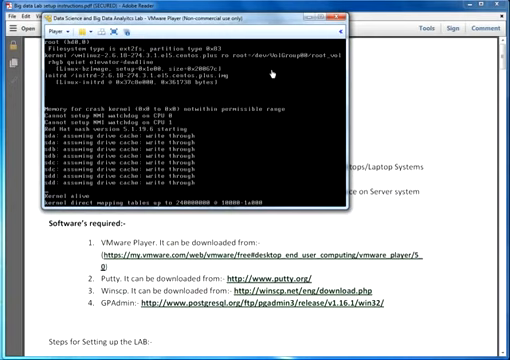
{"action": "mouse_move", "coordinate": [272, 74]}
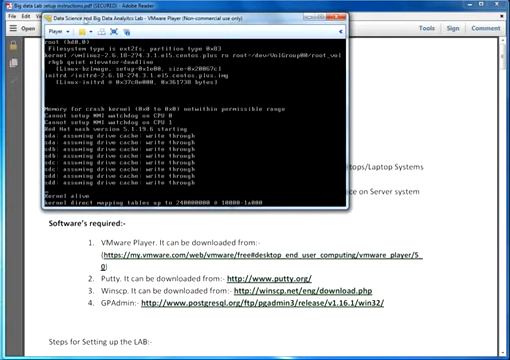
{"action": "mouse_move", "coordinate": [294, 40]}
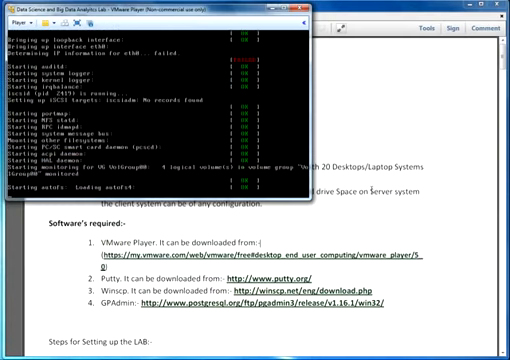
- Follow the setup guide down to the template-path step while CentOS boots its services
{"action": "scroll", "scroll_direction": "down", "scroll_amount": 3}
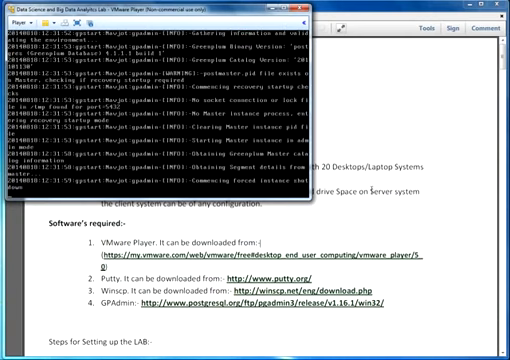
{"action": "scroll", "scroll_direction": "down", "scroll_amount": 3}
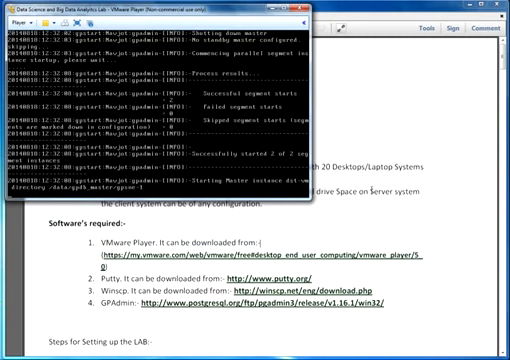
{"action": "scroll", "scroll_direction": "down", "scroll_amount": 3}
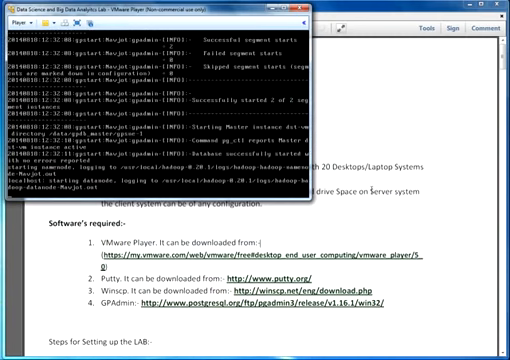
{"action": "scroll", "scroll_direction": "down", "scroll_amount": 3}
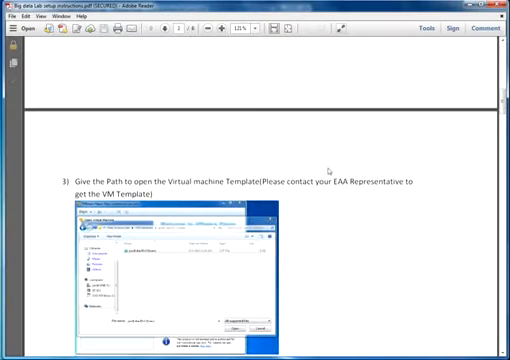
- Scroll the lab guide to the step about typing root at the login prompt
{"action": "scroll", "scroll_direction": "down", "scroll_amount": 3}
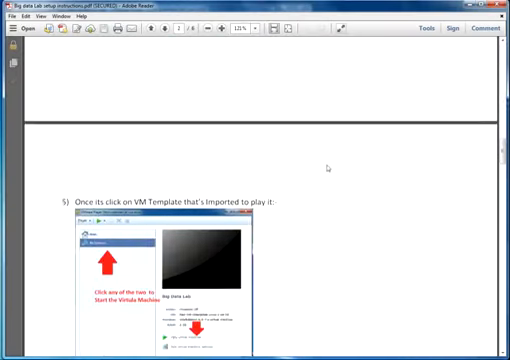
{"action": "scroll", "scroll_direction": "down", "scroll_amount": 3}
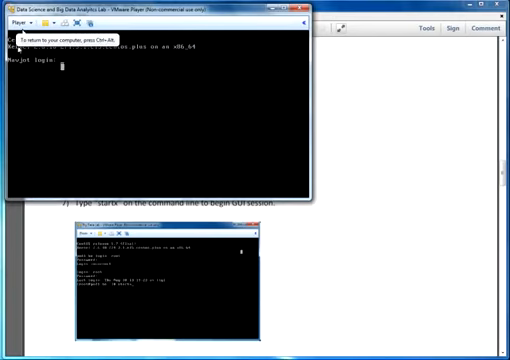
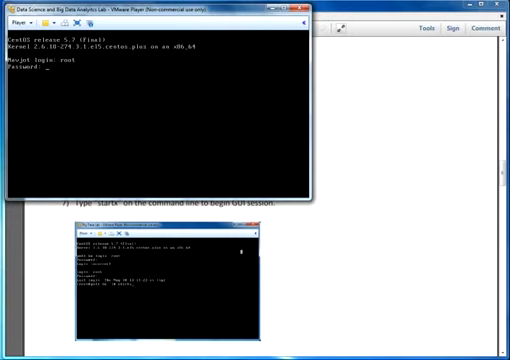
{"action": "key", "text": "Return"}
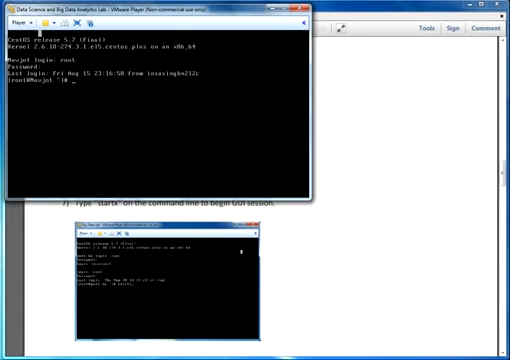
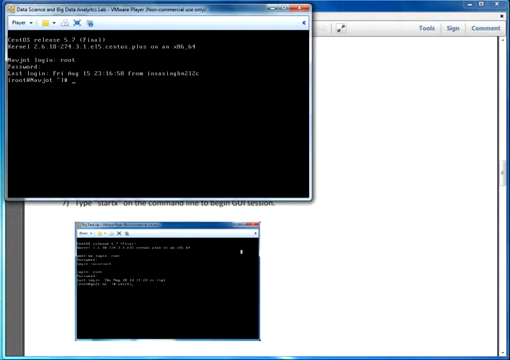
- Launch the CentOS graphical desktop with startx
{"action": "type", "text": "startx"}
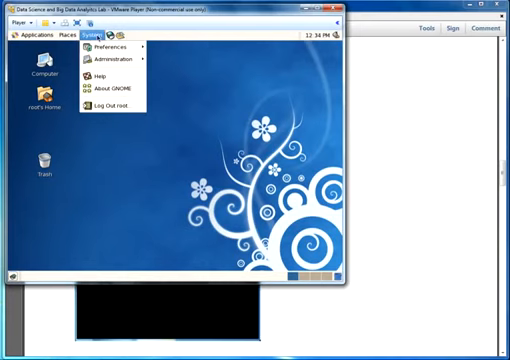
{"action": "mouse_move", "coordinate": [116, 56]}
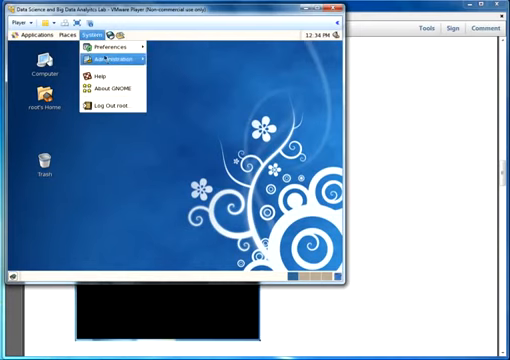
{"action": "left_click", "coordinate": [114, 56]}
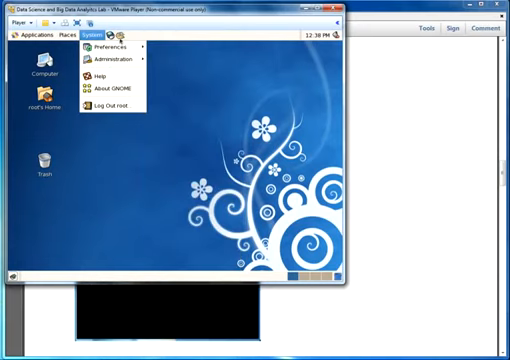
- Log out of GNOME and restart the VM with shutdown -r now
{"action": "left_click", "coordinate": [114, 104]}
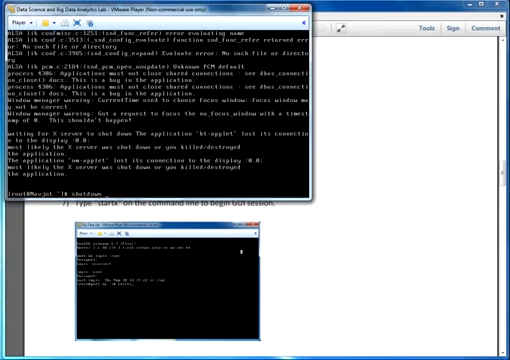
{"action": "type", "text": "-r now"}
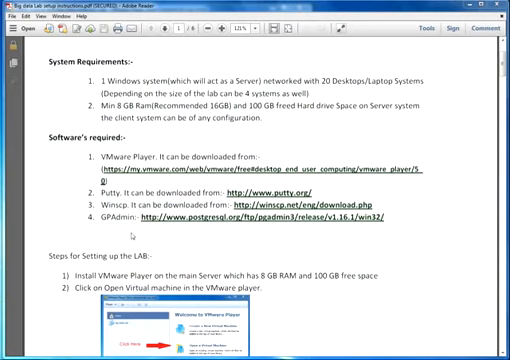
{"action": "mouse_move", "coordinate": [184, 246]}
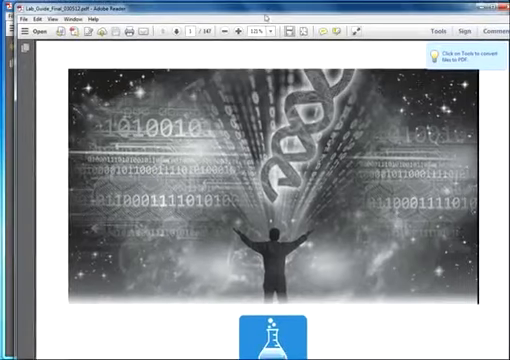
- Scroll the lab guide PDF down from its cover page
{"action": "scroll", "scroll_direction": "down", "scroll_amount": 3}
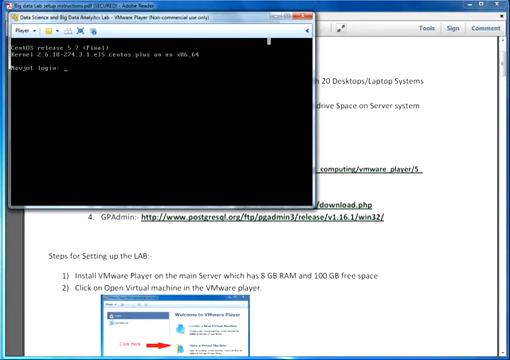
- Enter root at PuTTY's 'login as:' prompt
{"action": "type", "text": "root"}
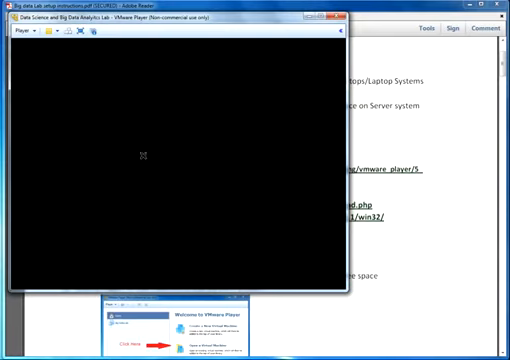
{"action": "mouse_move", "coordinate": [216, 154]}
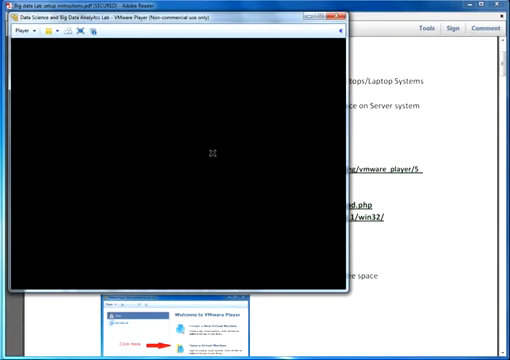
{"action": "mouse_move", "coordinate": [192, 232]}
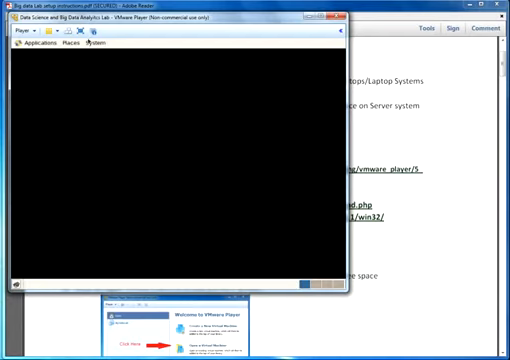
{"action": "mouse_move", "coordinate": [80, 44]}
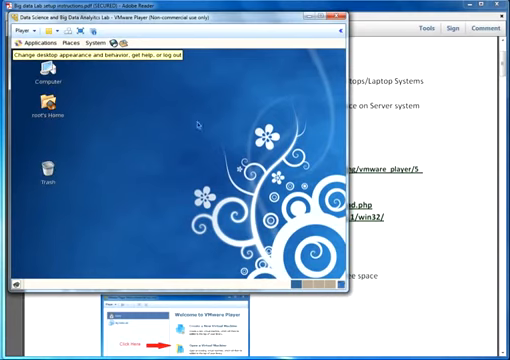
{"action": "mouse_move", "coordinate": [200, 122]}
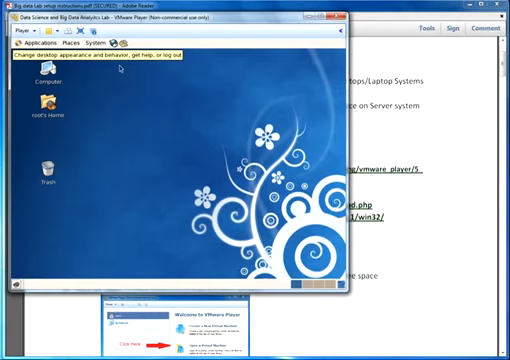
{"action": "right_click", "coordinate": [156, 170]}
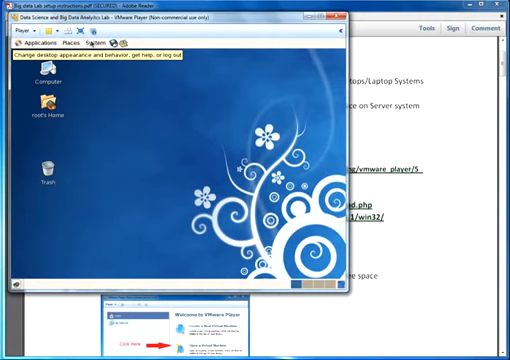
{"action": "mouse_move", "coordinate": [126, 96]}
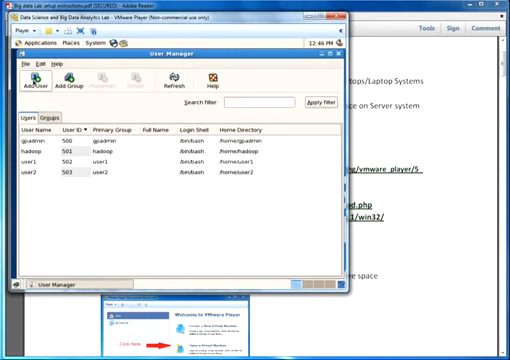
{"action": "mouse_move", "coordinate": [30, 78]}
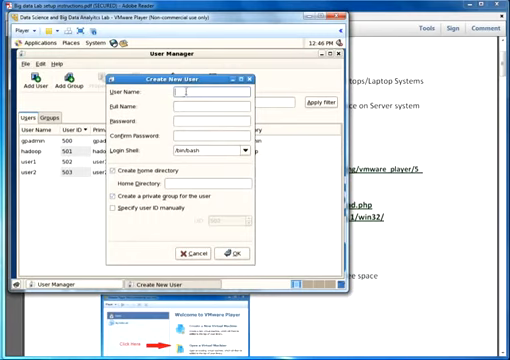
- Fill in the new user's details and confirm creating the user1 account
{"action": "type", "text": "ud"}
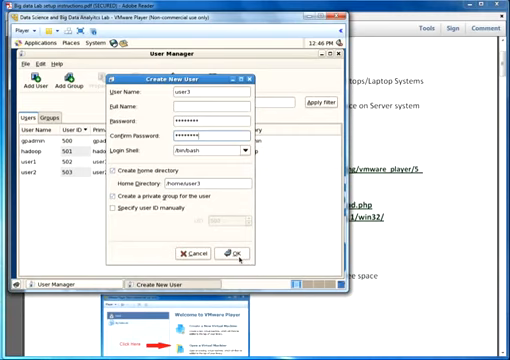
{"action": "left_click", "coordinate": [238, 252]}
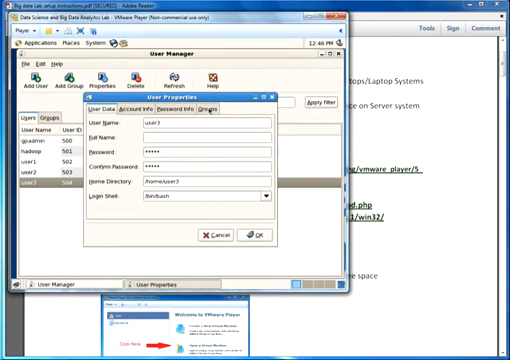
- Review the Groups list for the new lab user in User Manager Properties
{"action": "left_click", "coordinate": [222, 104]}
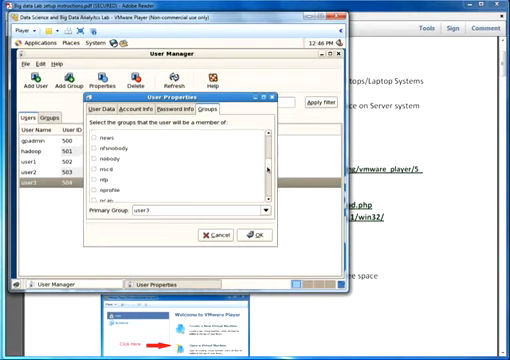
{"action": "scroll", "scroll_direction": "down", "scroll_amount": 3}
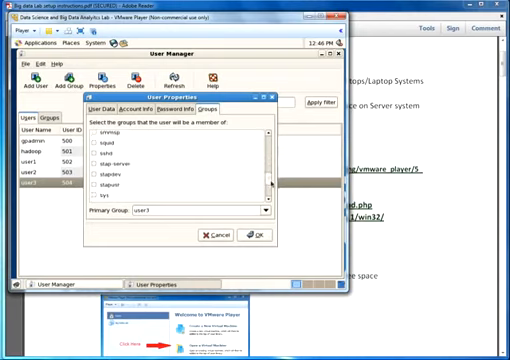
{"action": "scroll", "scroll_direction": "down", "scroll_amount": 3}
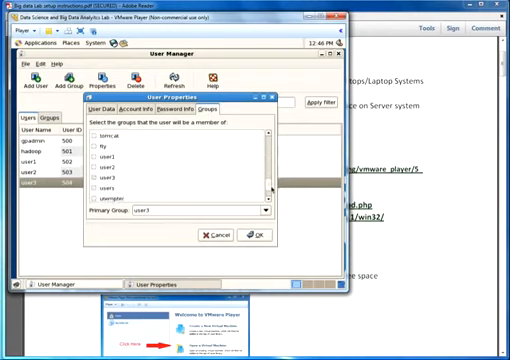
{"action": "scroll", "scroll_direction": "down", "scroll_amount": 3}
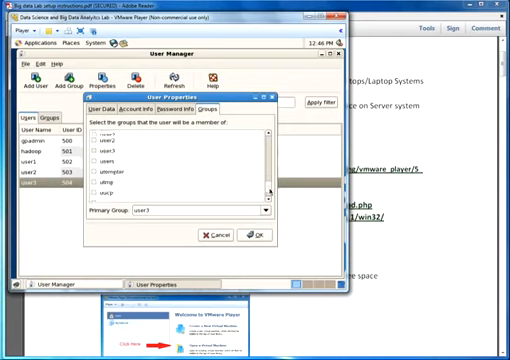
{"action": "scroll", "scroll_direction": "down", "scroll_amount": 3}
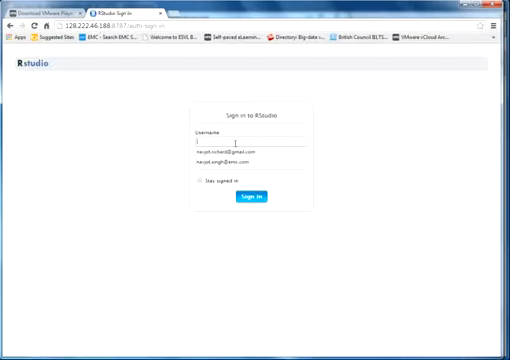
- Sign in to RStudio Server with the lab user's username and password
{"action": "type", "text": "user1"}
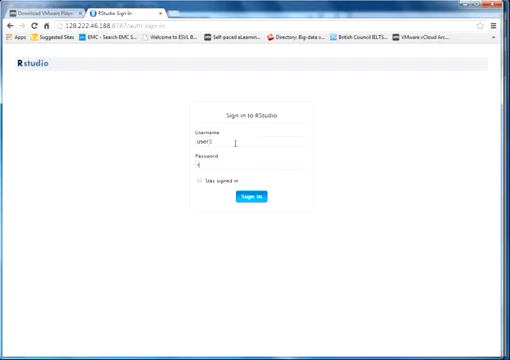
{"action": "type", "text": "password"}
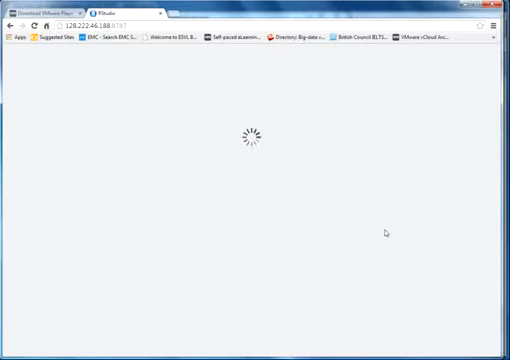
{"action": "mouse_move", "coordinate": [380, 252]}
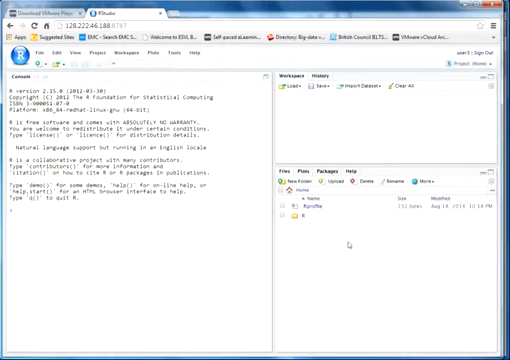
{"action": "mouse_move", "coordinate": [348, 244]}
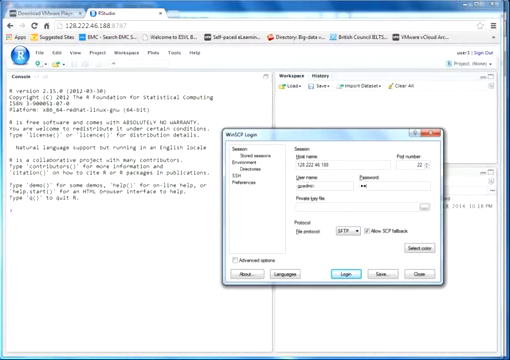
- Enter the lab user's password in the WinSCP Login dialog and connect
{"action": "type", "text": "password"}
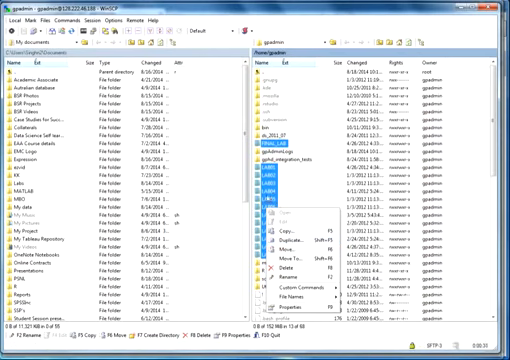
{"action": "mouse_move", "coordinate": [316, 224]}
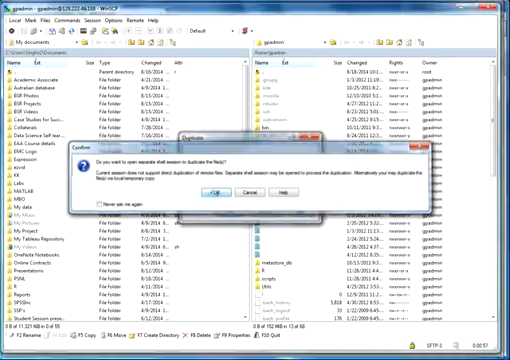
- Agree to duplicate the selected lab files over a separate shell session
{"action": "left_click", "coordinate": [212, 192]}
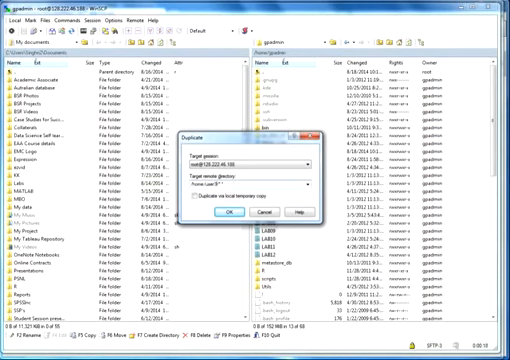
- Approve duplicating the lab files to the target remote directory over a separate session
{"action": "left_click", "coordinate": [254, 220]}
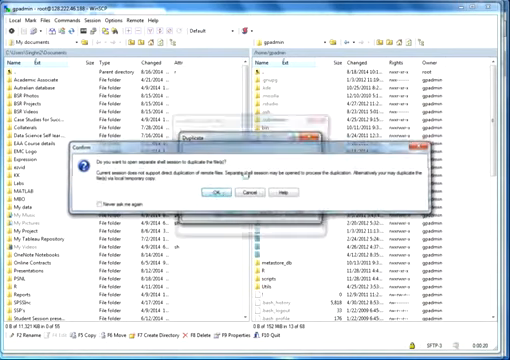